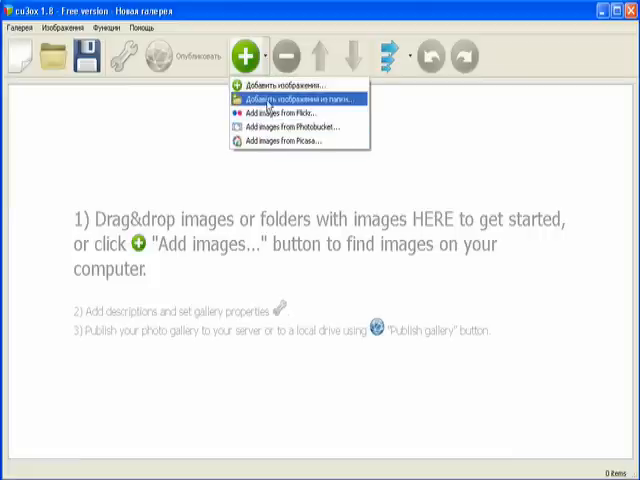
Import all images from the 3d folder into the gallery
click(300, 99)
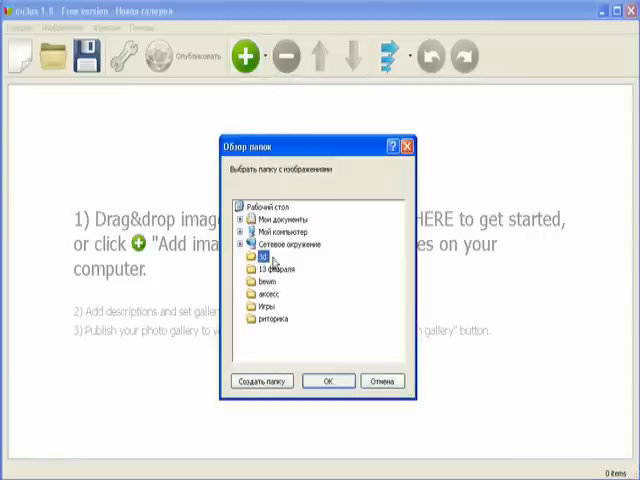
click(326, 380)
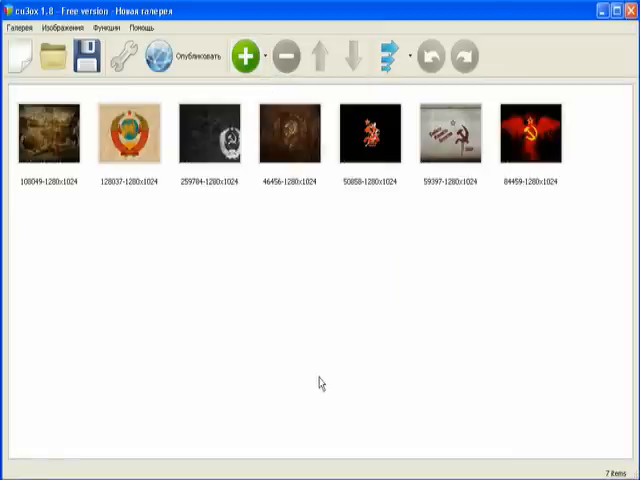
Delete the file-name headline from each image's Description panel, thumbnail by thumbnail
click(130, 135)
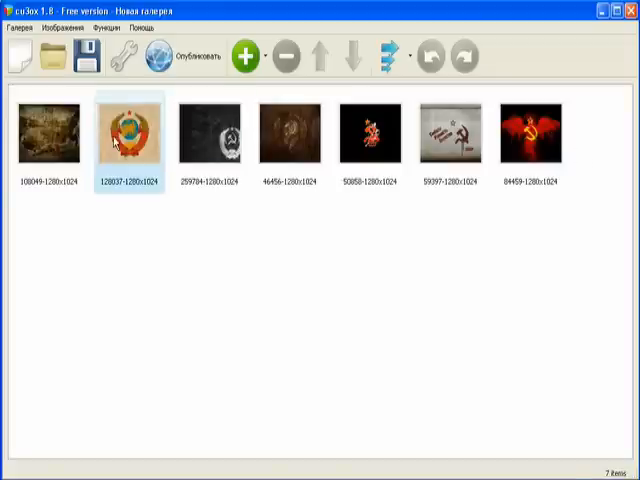
click(45, 135)
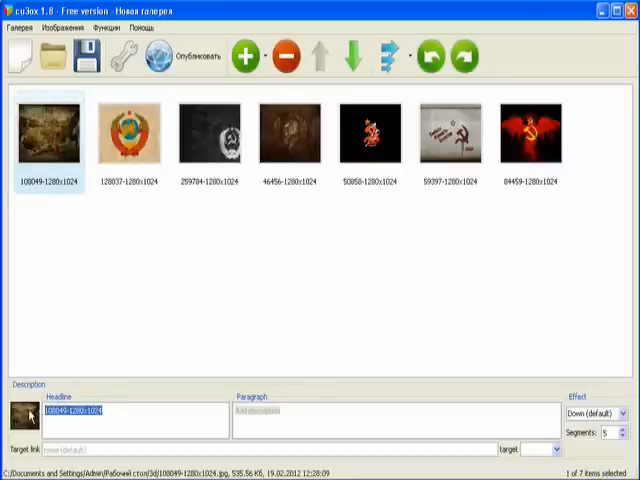
click(130, 140)
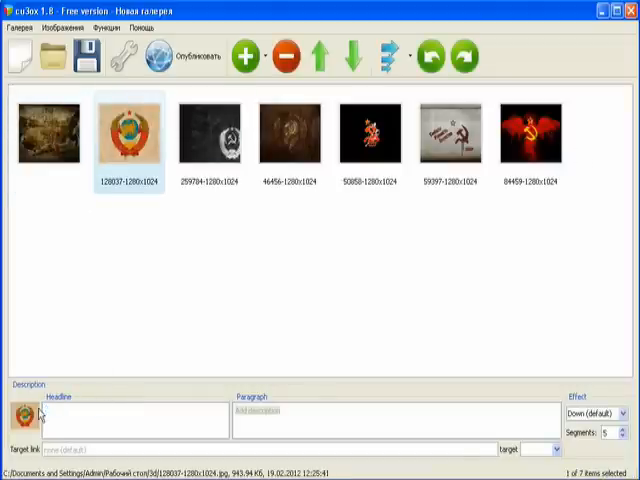
click(211, 140)
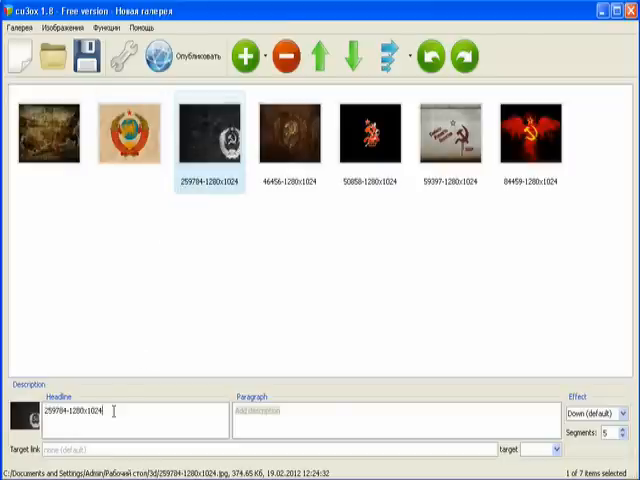
click(293, 138)
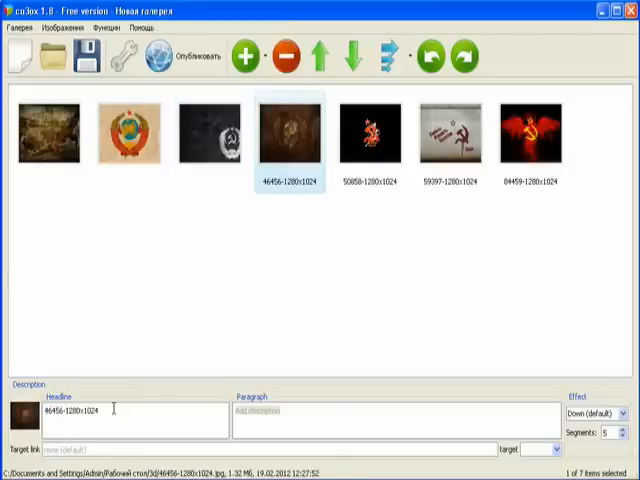
click(371, 135)
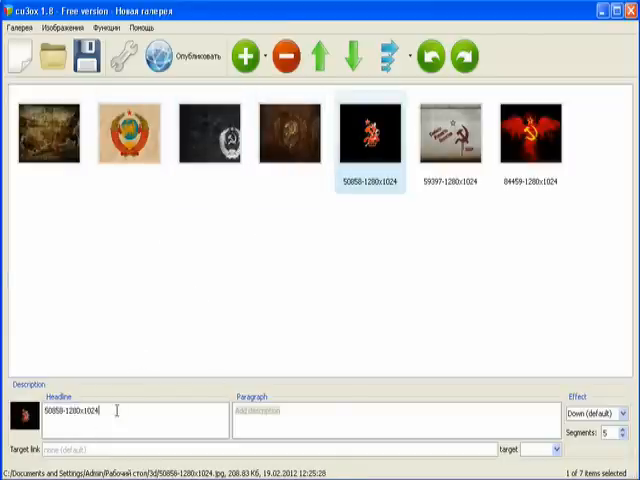
click(450, 140)
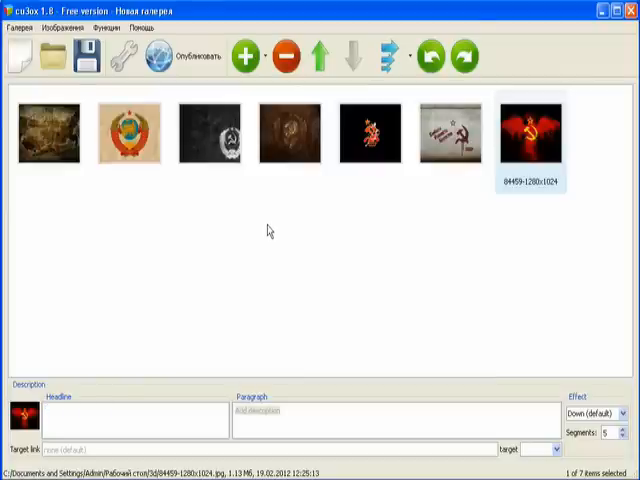
mouse_move(124, 219)
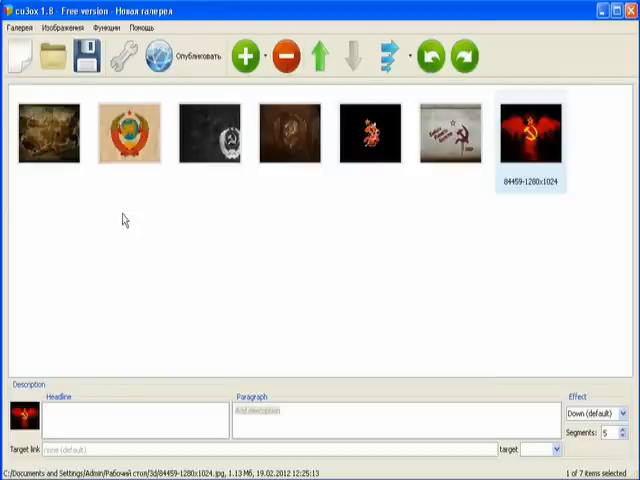
Give the second image, the Soviet coat of arms, the Random transition effect
click(49, 137)
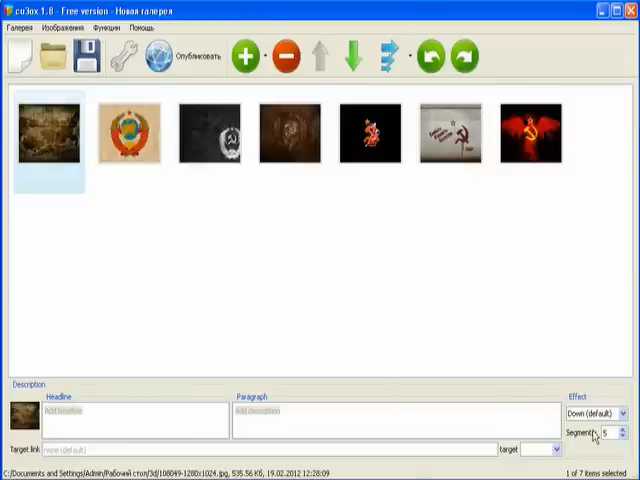
mouse_move(221, 263)
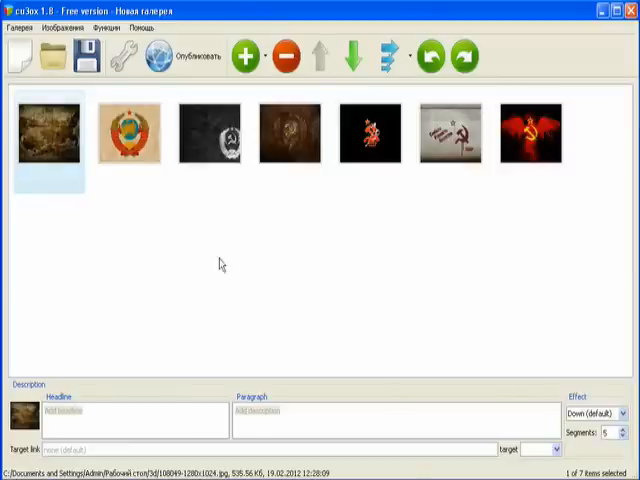
click(208, 137)
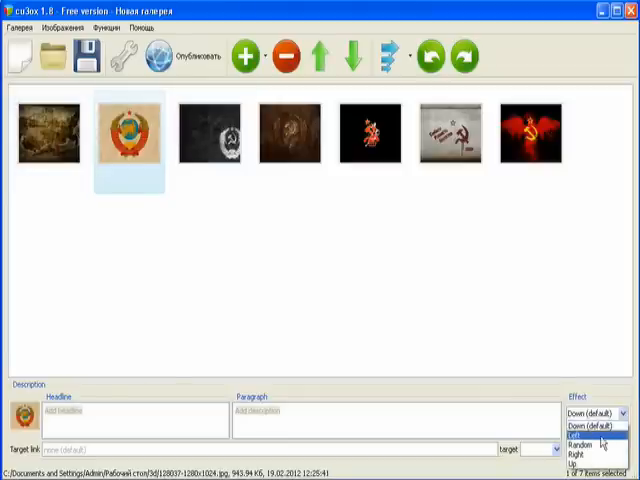
click(590, 445)
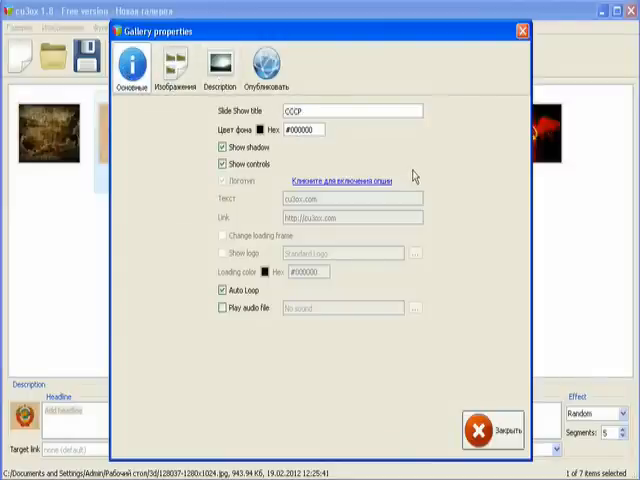
mouse_move(166, 65)
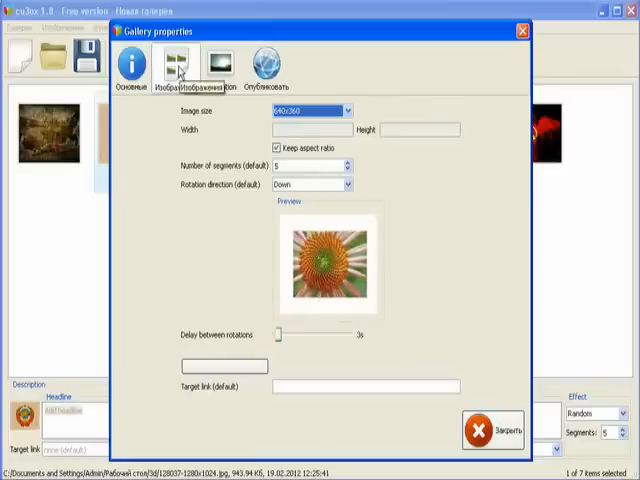
Set gallery image size to 640x480 and default rotation direction to Left
click(344, 110)
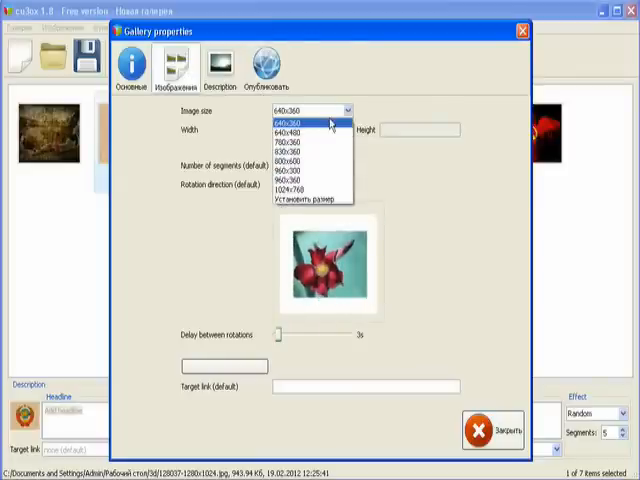
click(302, 198)
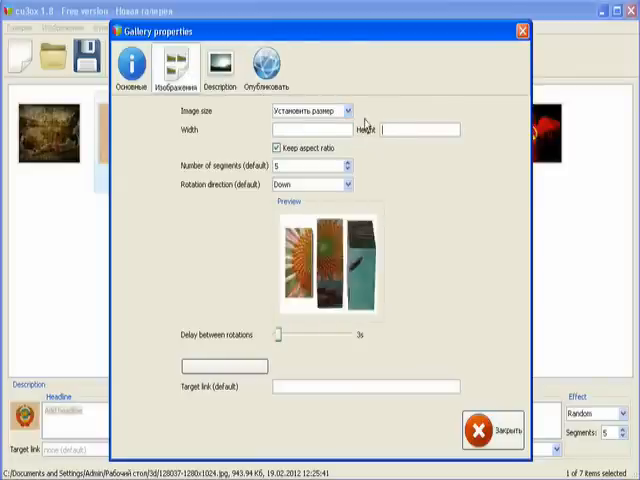
click(346, 110)
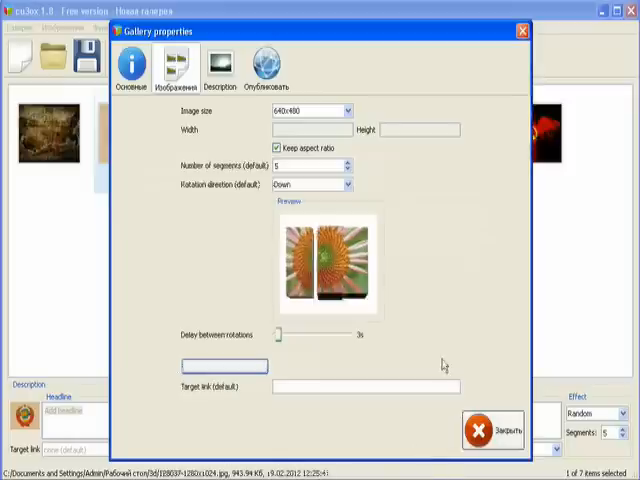
click(345, 184)
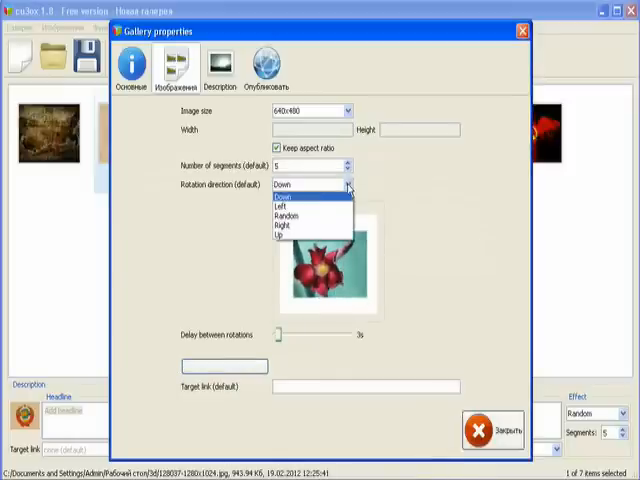
click(290, 205)
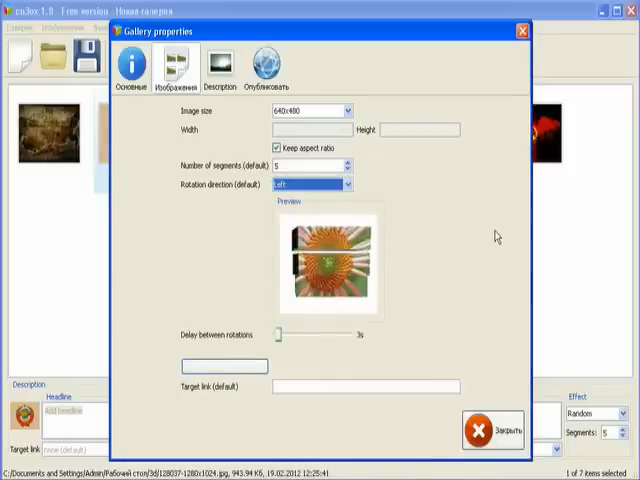